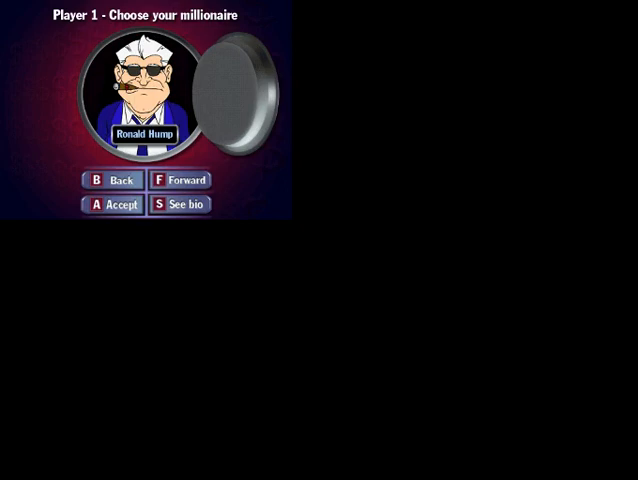
Accept the shown millionaire as the opponent and continue past the Fight Keys screen
{"action": "left_click", "coordinate": [180, 180]}
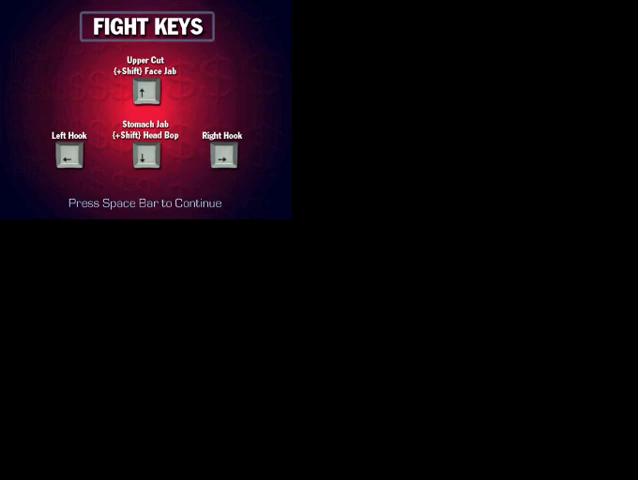
{"action": "key", "text": "space"}
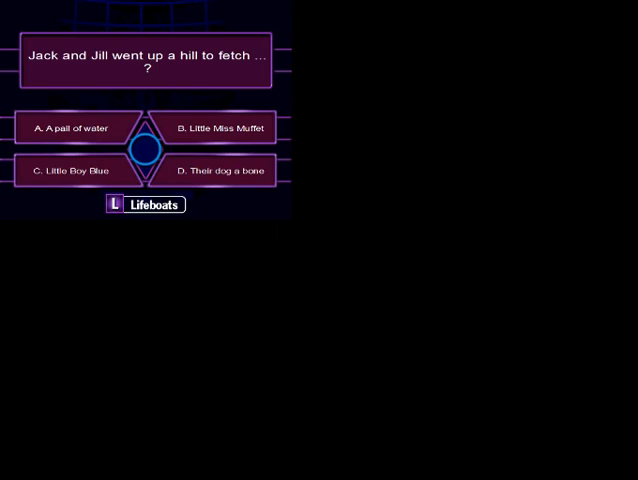
Choose and lock in answer A, A pail of water, for the Jack and Jill question
{"action": "left_click", "coordinate": [70, 128]}
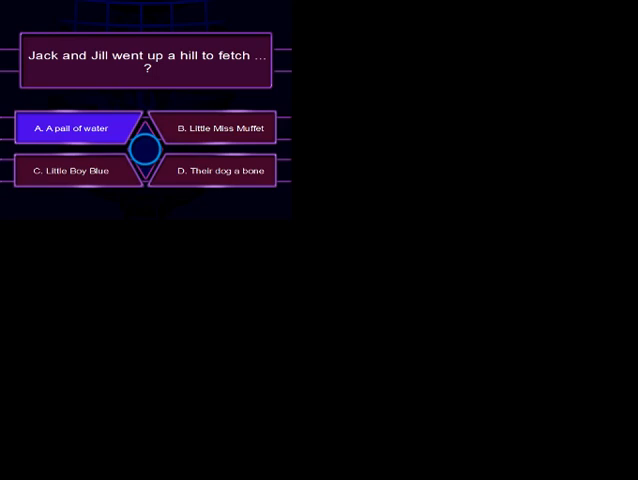
{"action": "left_click", "coordinate": [76, 128]}
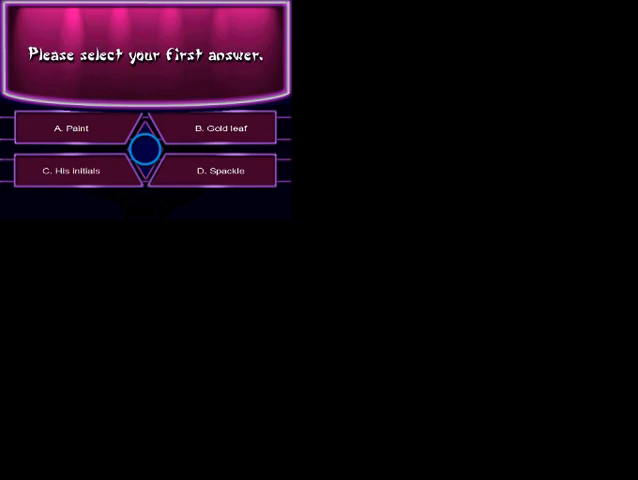
Pick and confirm an answer to the Michelangelo Sistine Chapel question
{"action": "left_click", "coordinate": [72, 128]}
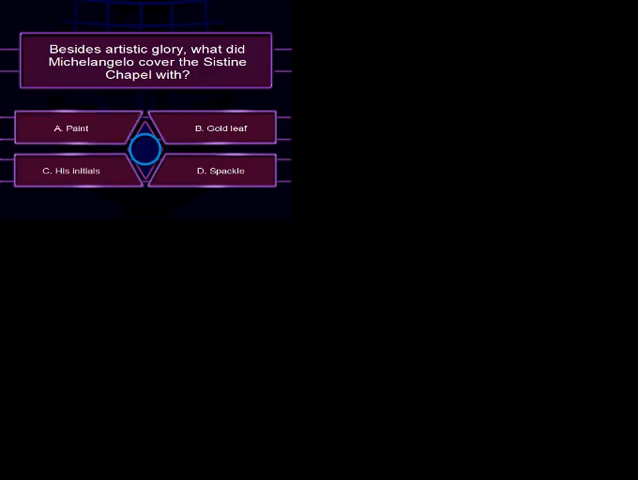
{"action": "left_click", "coordinate": [72, 128]}
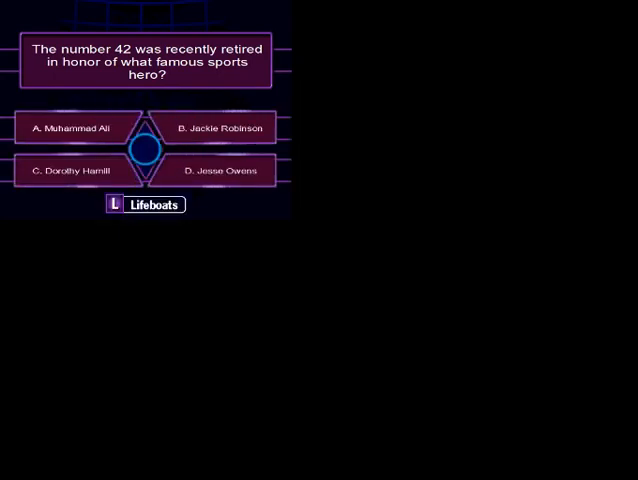
Pick an answer to the retired number 42 sports hero question
{"action": "left_click", "coordinate": [216, 128]}
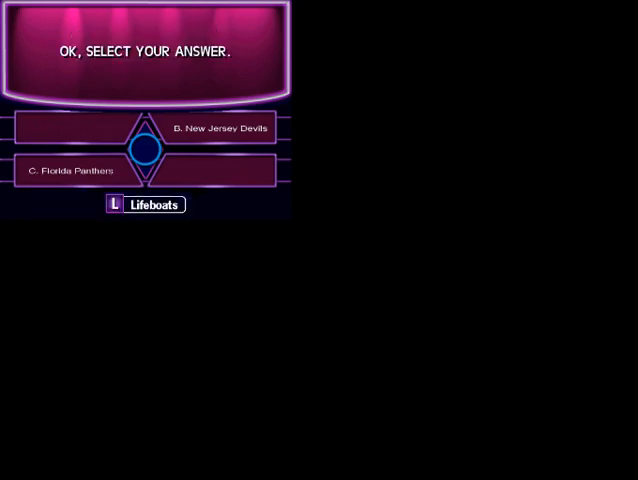
Pick and confirm one of the two remaining Stanley Cup overtime answers
{"action": "left_click", "coordinate": [72, 172]}
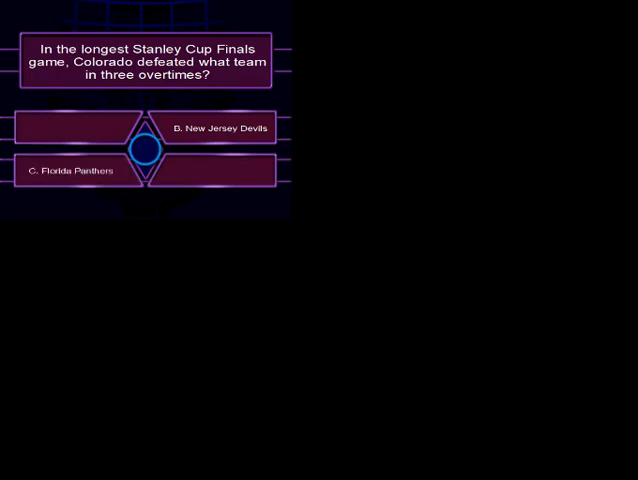
{"action": "left_click", "coordinate": [70, 170]}
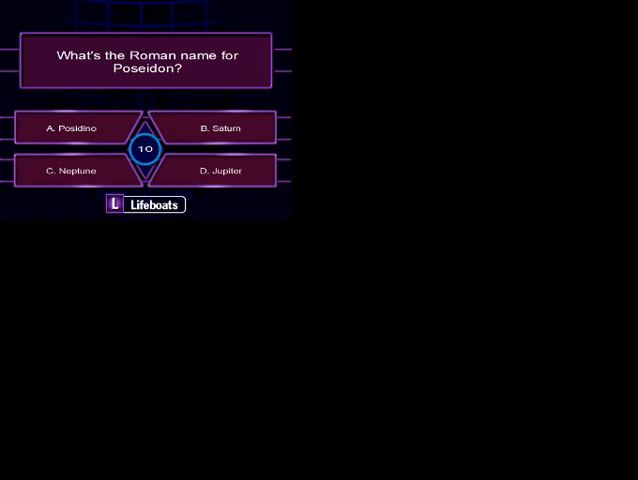
Choose and lock in answer C, Neptune, as the Roman name for Poseidon
{"action": "left_click", "coordinate": [72, 172]}
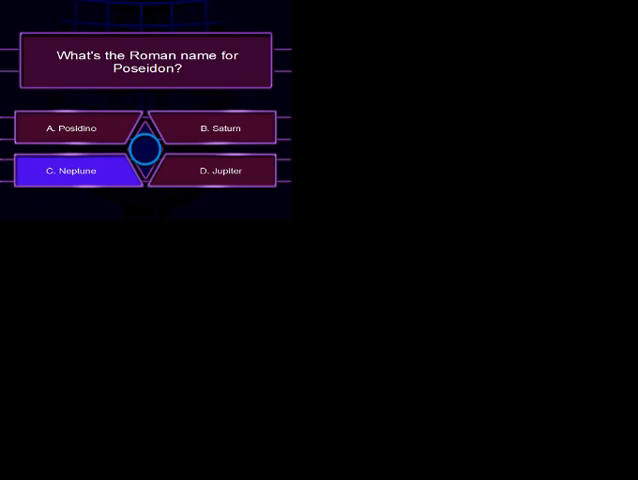
{"action": "left_click", "coordinate": [72, 172]}
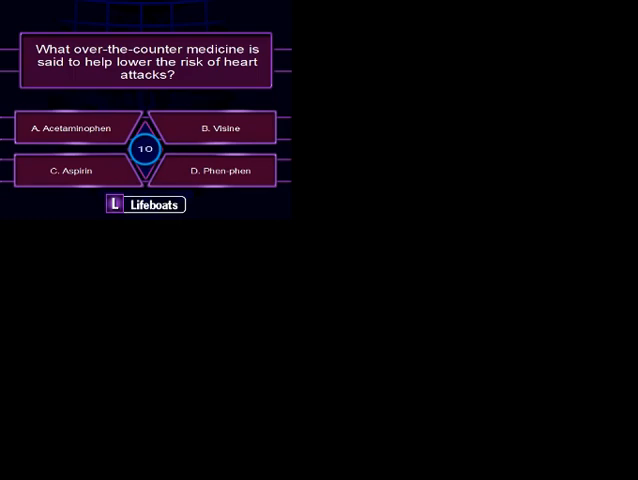
Choose and lock in answer C, Aspirin, for the heart-attack medicine question
{"action": "left_click", "coordinate": [72, 170]}
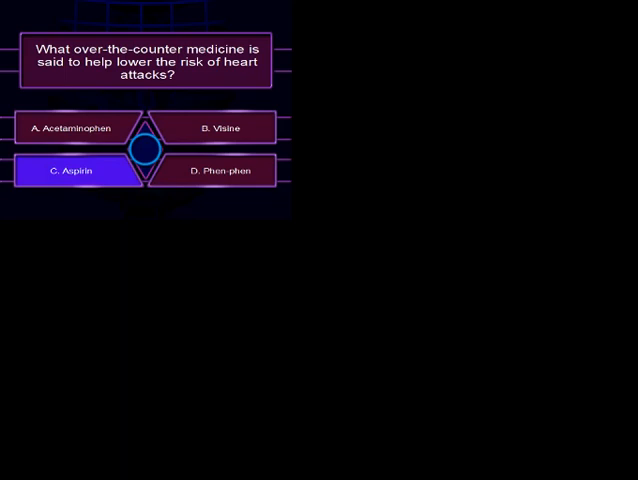
{"action": "left_click", "coordinate": [70, 170]}
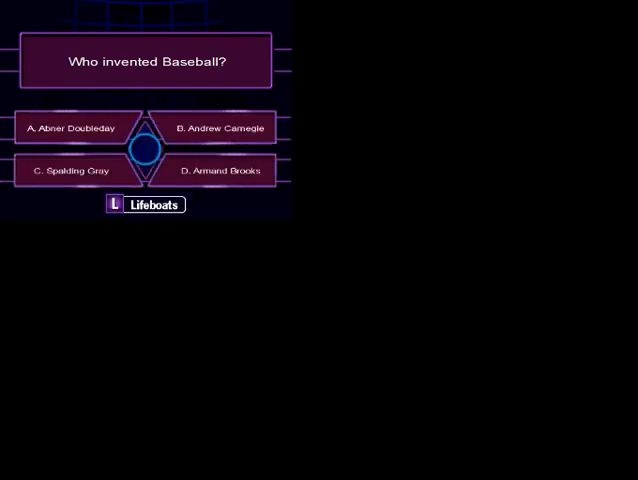
Pick an answer to the who invented baseball question
{"action": "left_click", "coordinate": [70, 128]}
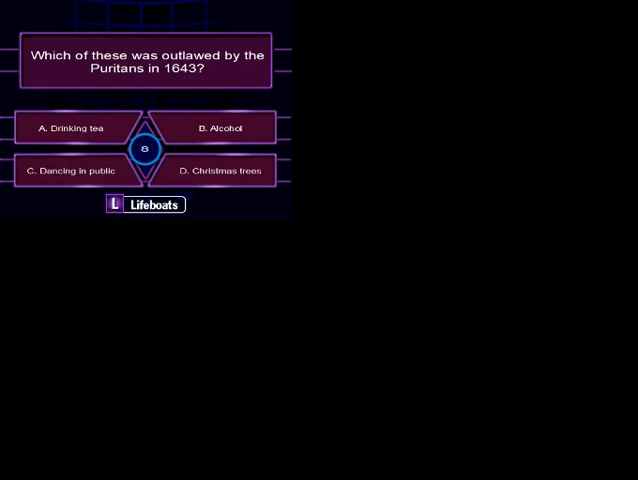
Pick an answer to the Puritans 1643 outlawed question
{"action": "left_click", "coordinate": [144, 204]}
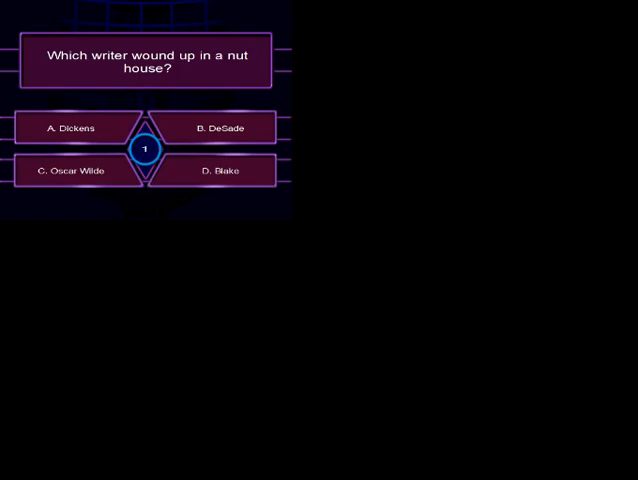
Choose and lock in answer A, Dickens, for the nut house writer question
{"action": "left_click", "coordinate": [70, 128]}
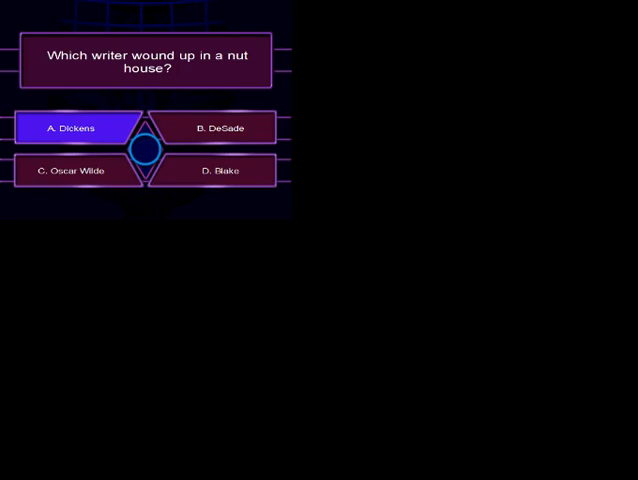
{"action": "left_click", "coordinate": [212, 128]}
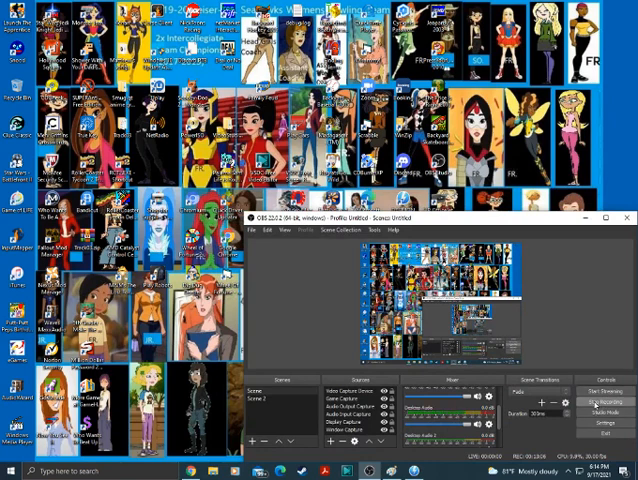
Give focus to the OBS window on the desktop after the game has closed
{"action": "left_click", "coordinate": [608, 392]}
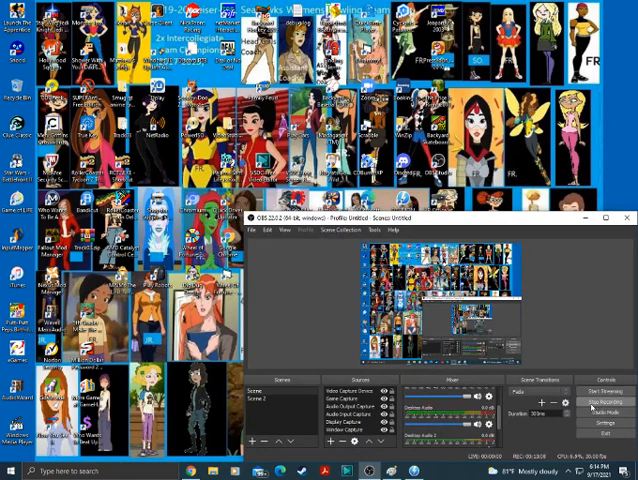